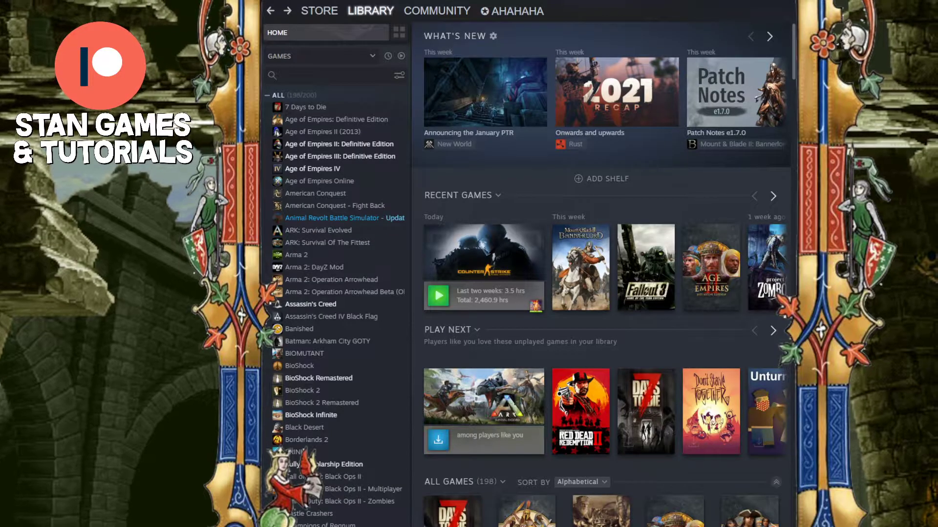
mouse_move(338, 208)
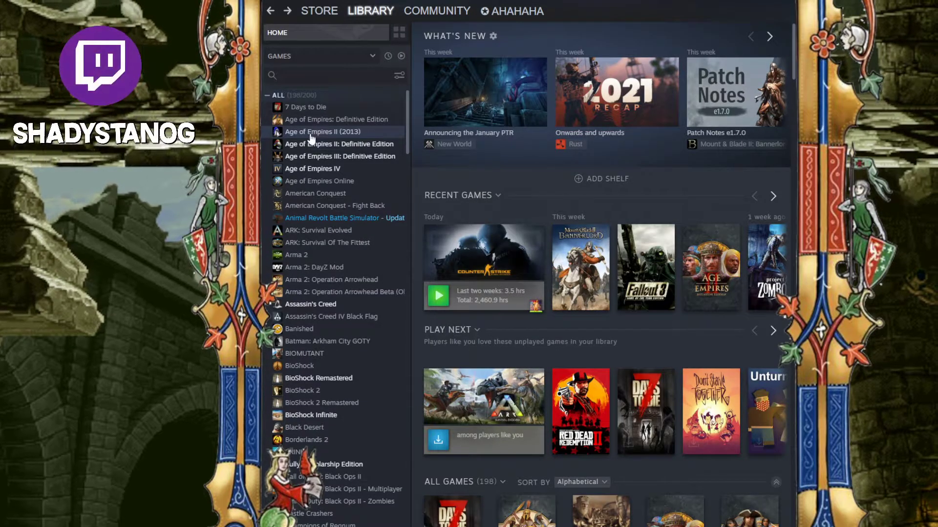
Bring up the library options for Age of Empires II (2013)
right_click(322, 131)
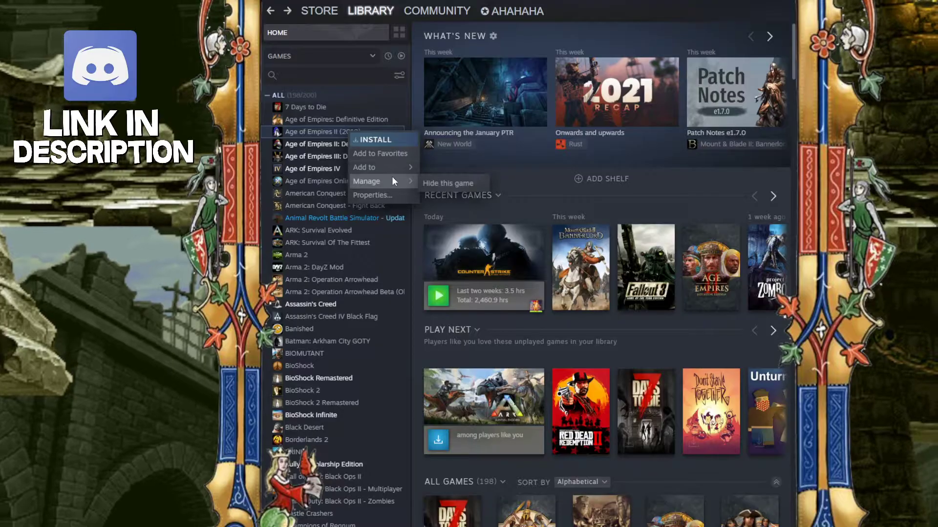
mouse_move(451, 186)
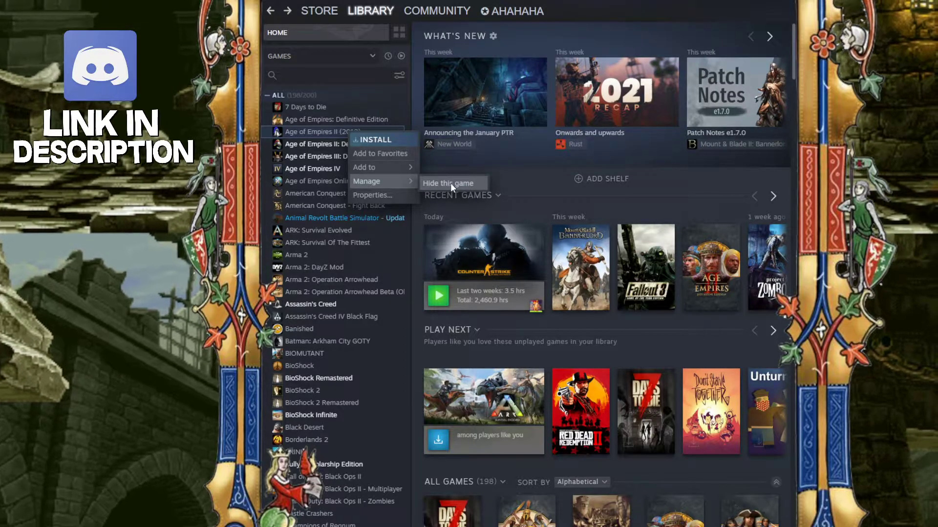
Hide Age of Empires II (2013), dropping the library count to 197 games
click(449, 183)
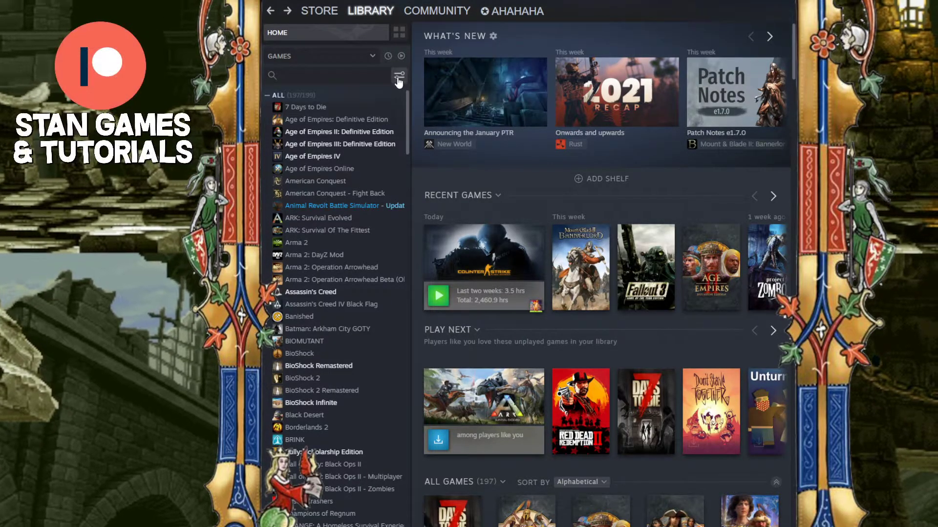
click(399, 76)
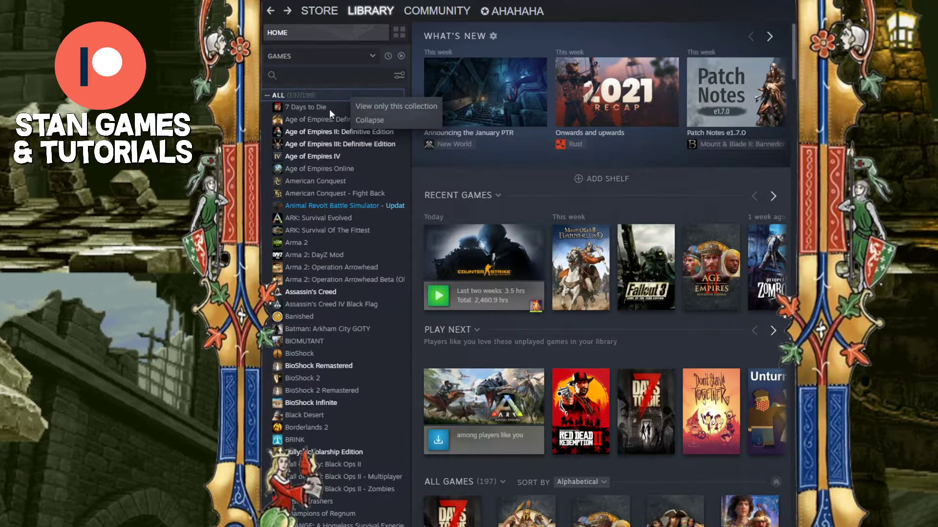
mouse_move(376, 242)
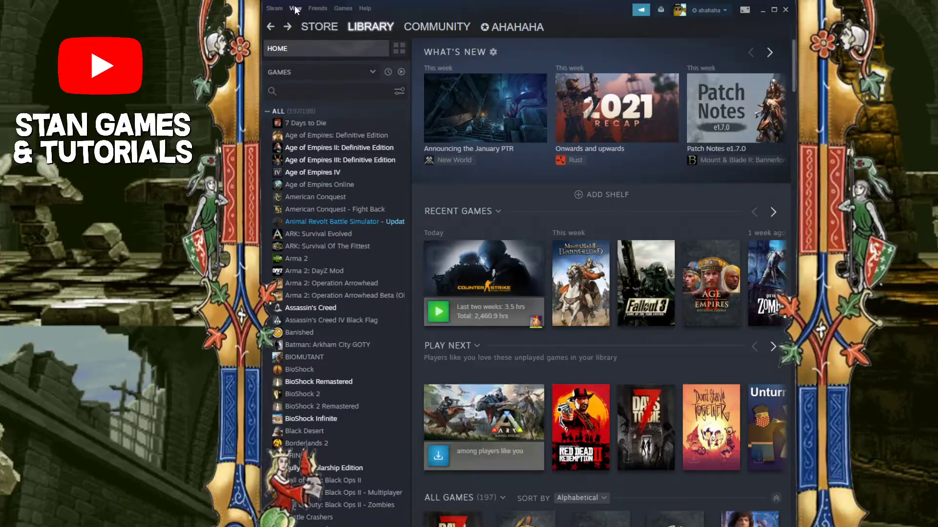
Show the Hidden Games collection via the View menu
click(294, 8)
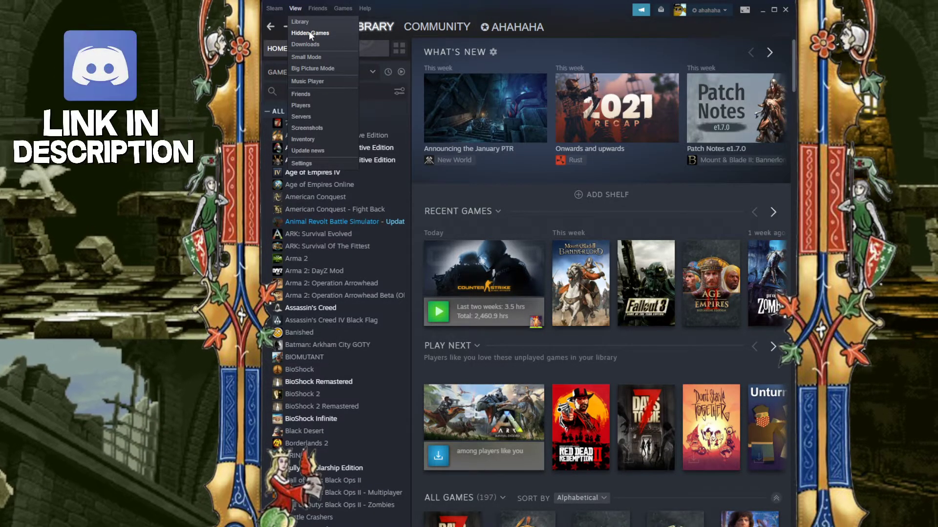
click(311, 33)
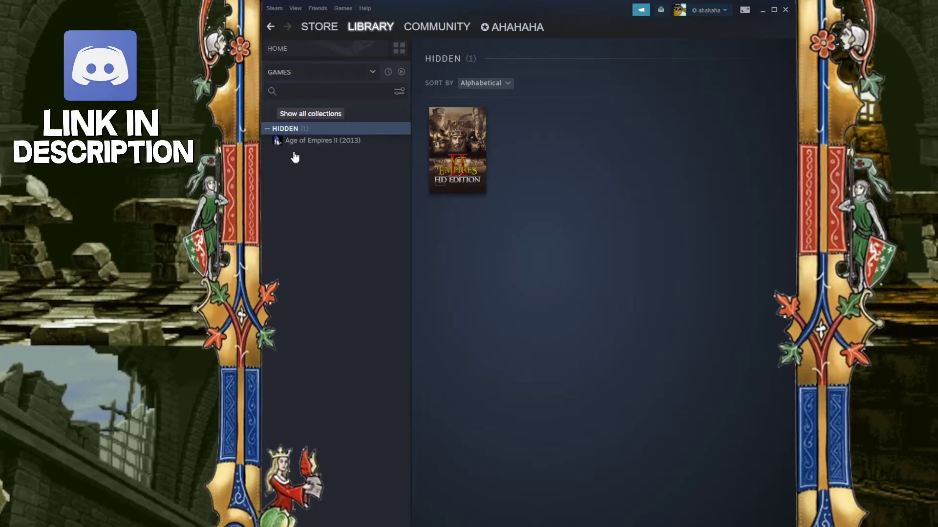
mouse_move(414, 212)
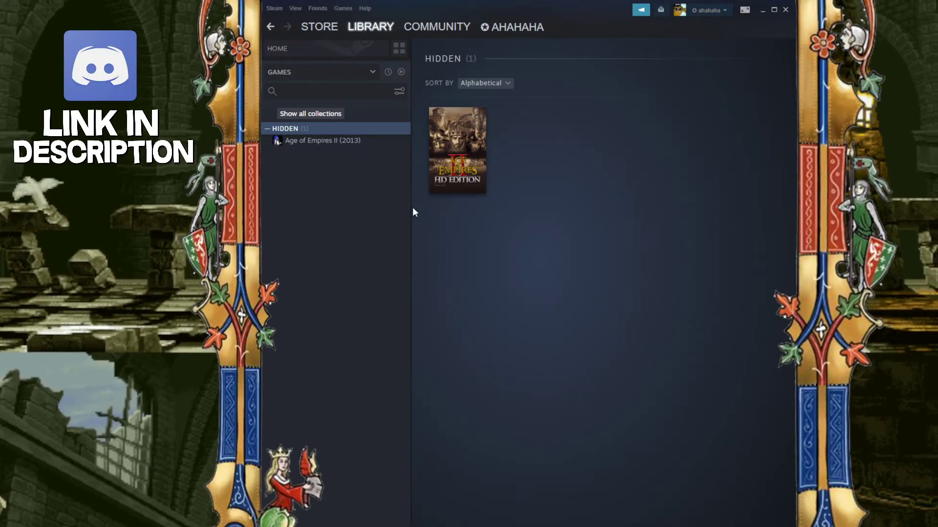
mouse_move(471, 156)
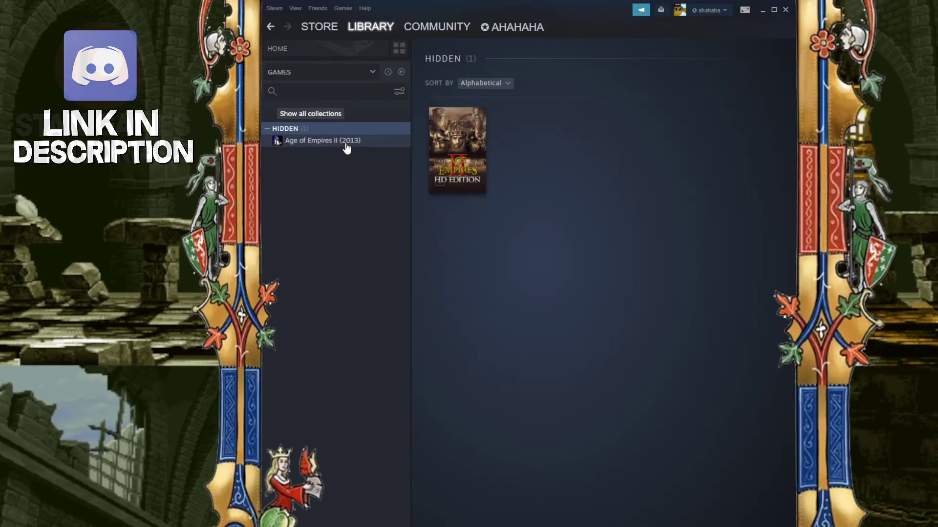
Remove Age of Empires II (2013) from Hidden, leaving the collection empty
right_click(322, 141)
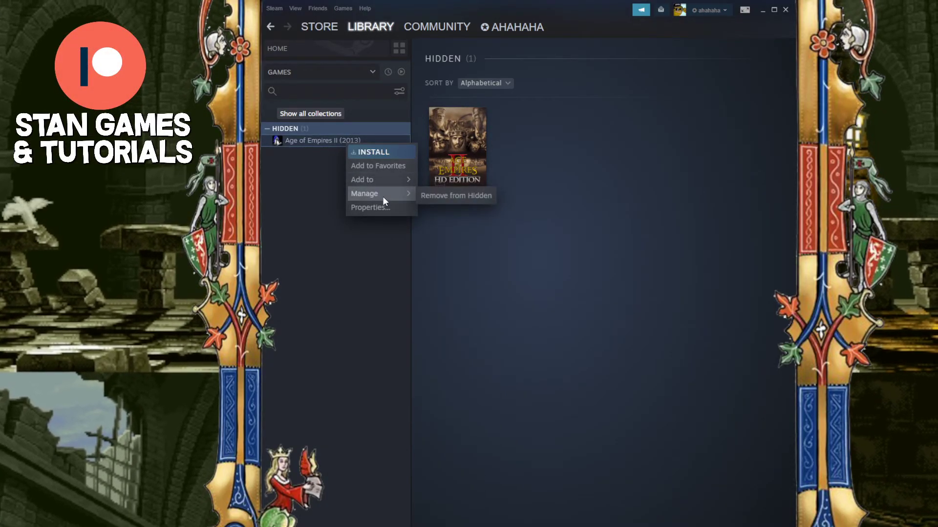
mouse_move(467, 202)
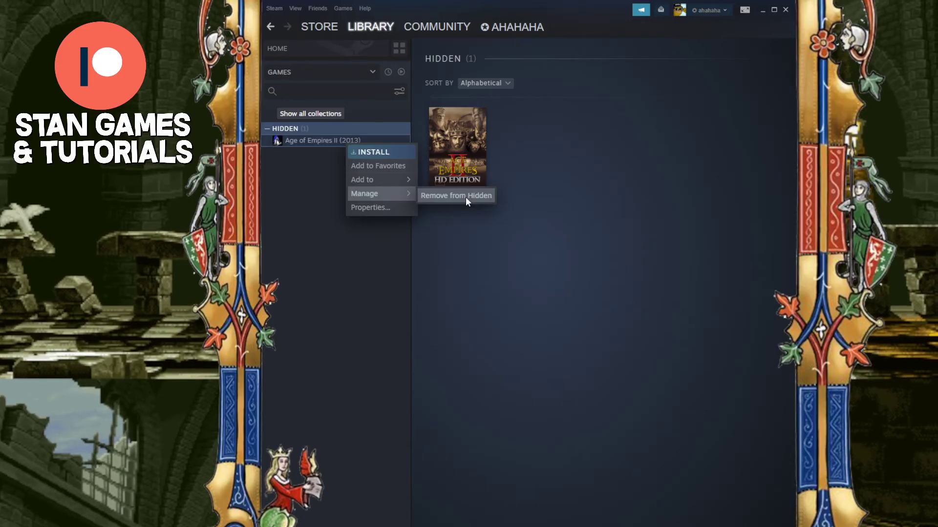
click(456, 195)
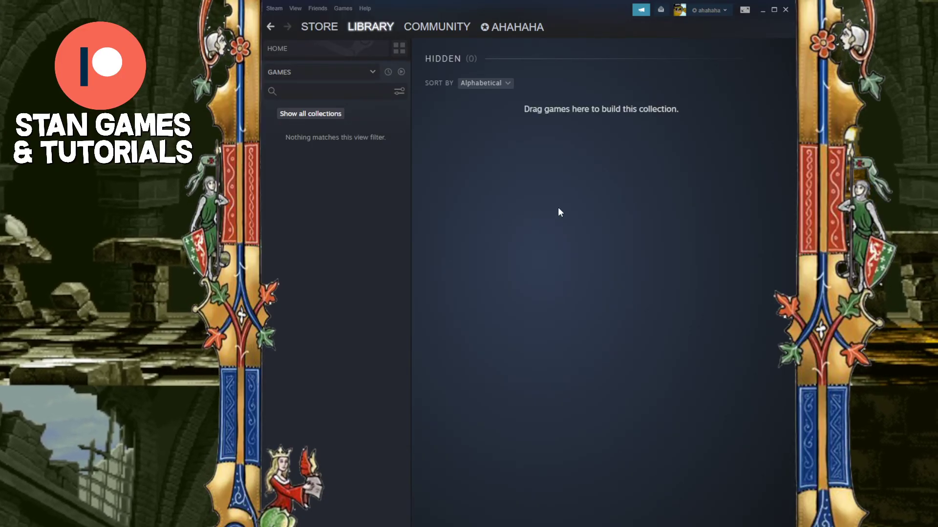